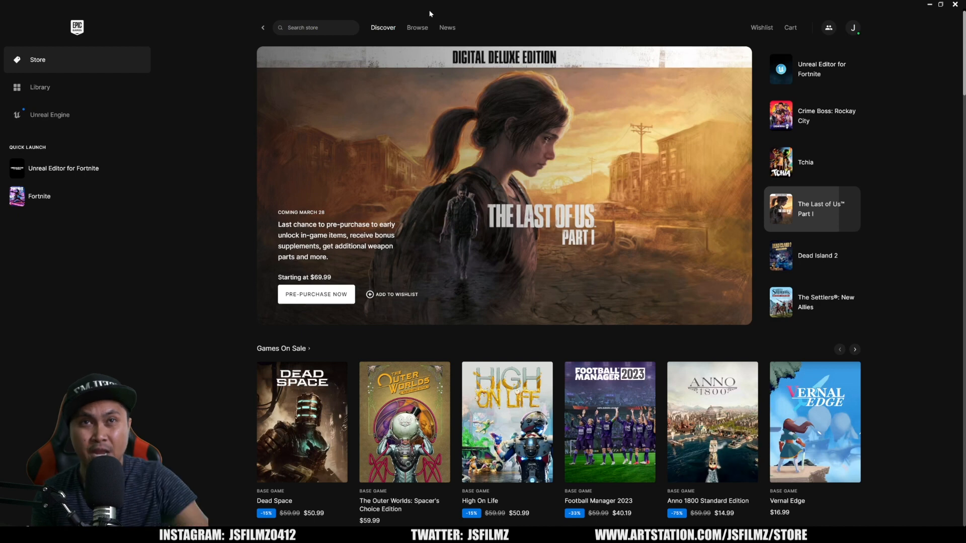
mouse_move(351, 169)
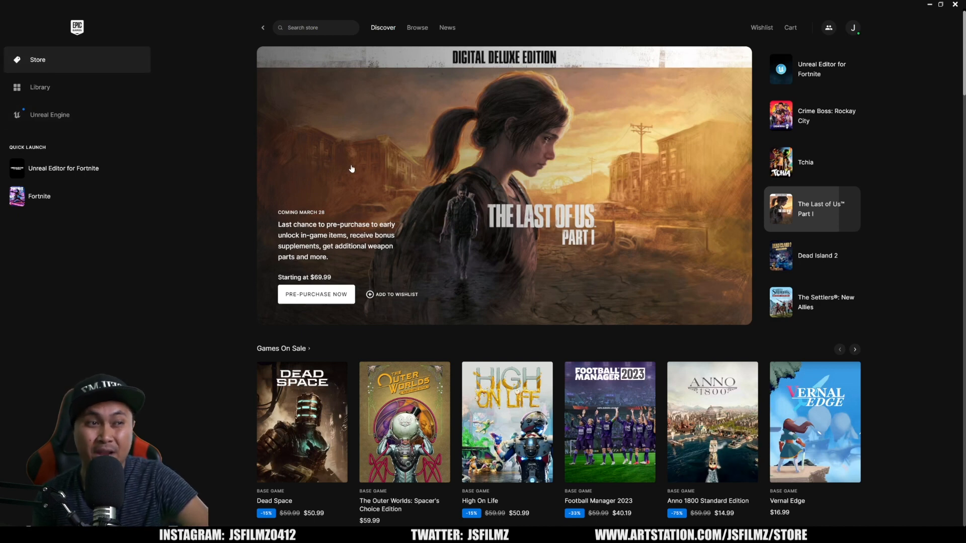
mouse_move(182, 179)
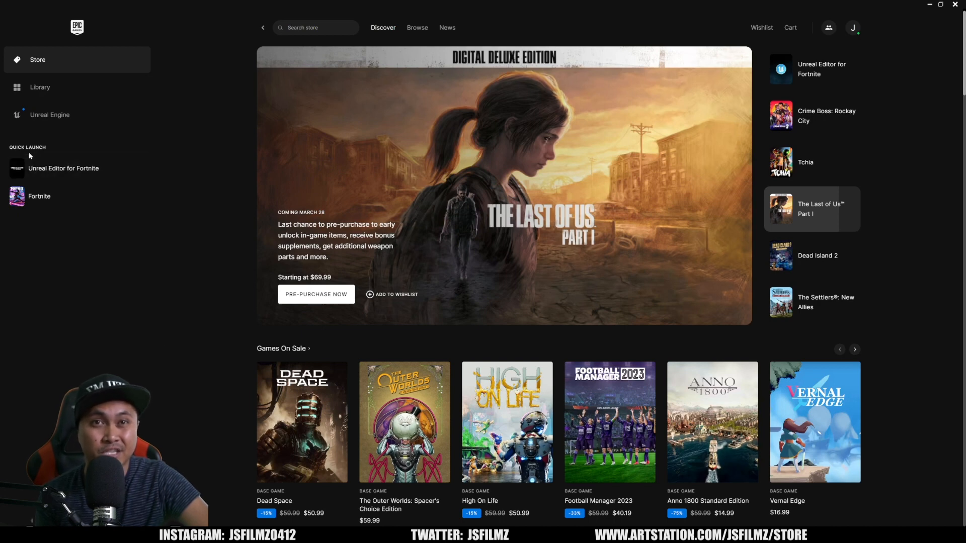
- Launch UEFN and browse Island Templates then Feature Examples in the project browser
click(63, 168)
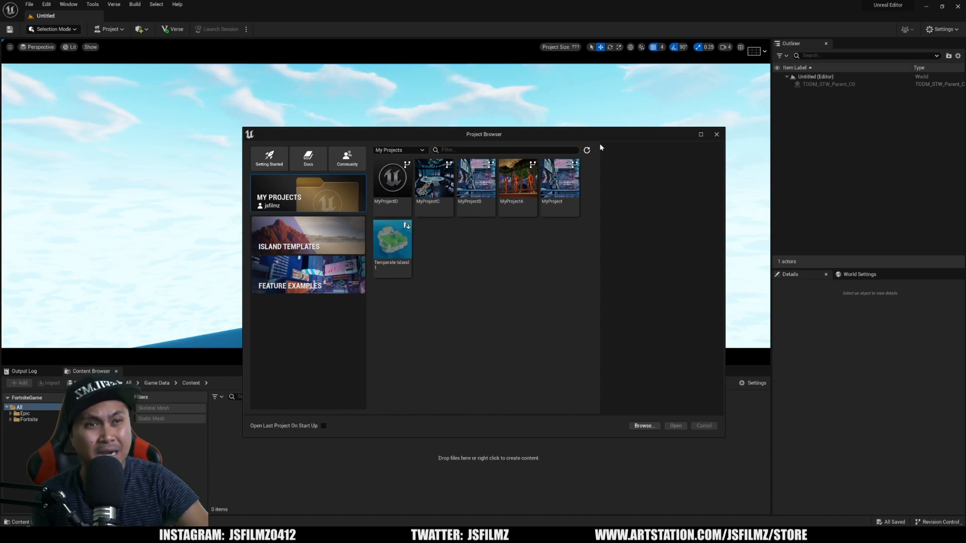
click(289, 247)
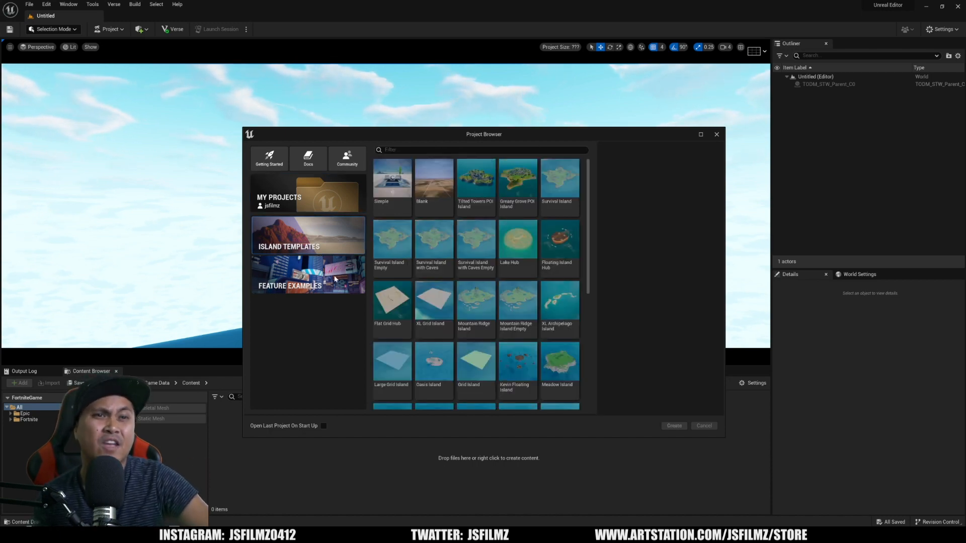
click(290, 273)
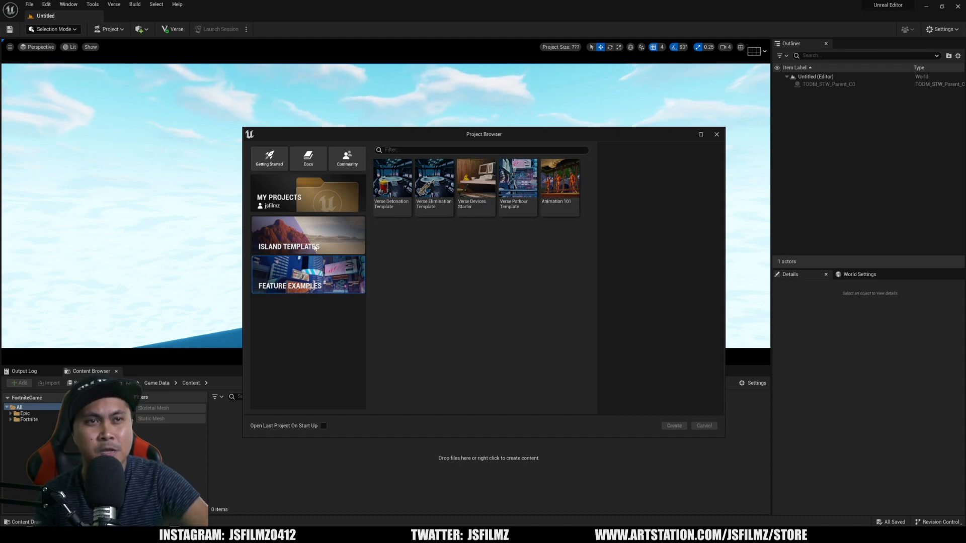
- Choose the Rivers Edge Island template for the new MyProjectE project
click(288, 247)
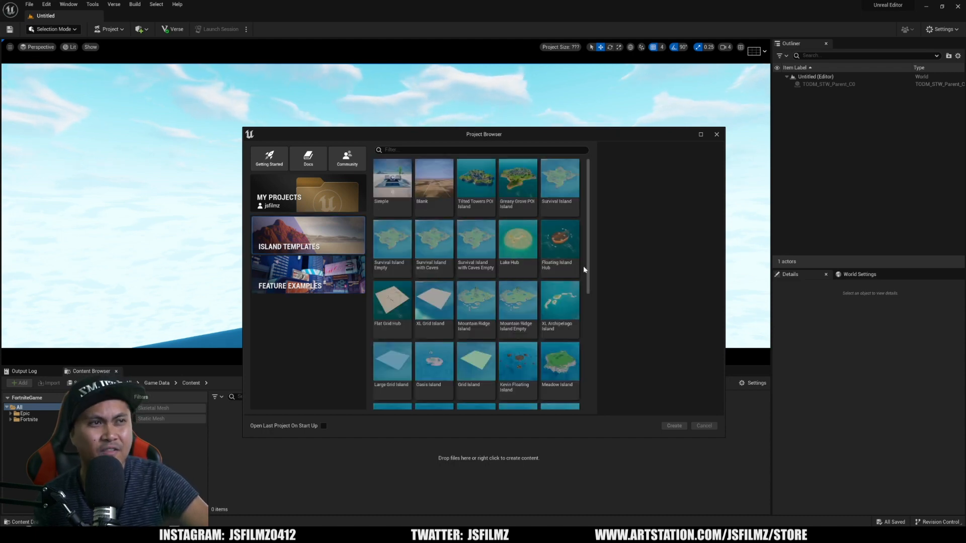
scroll(down, 3)
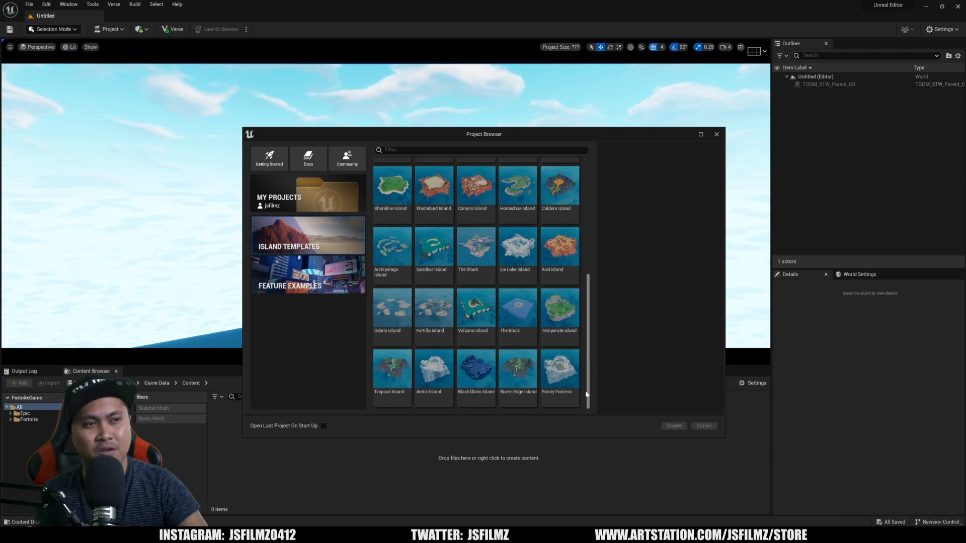
click(517, 360)
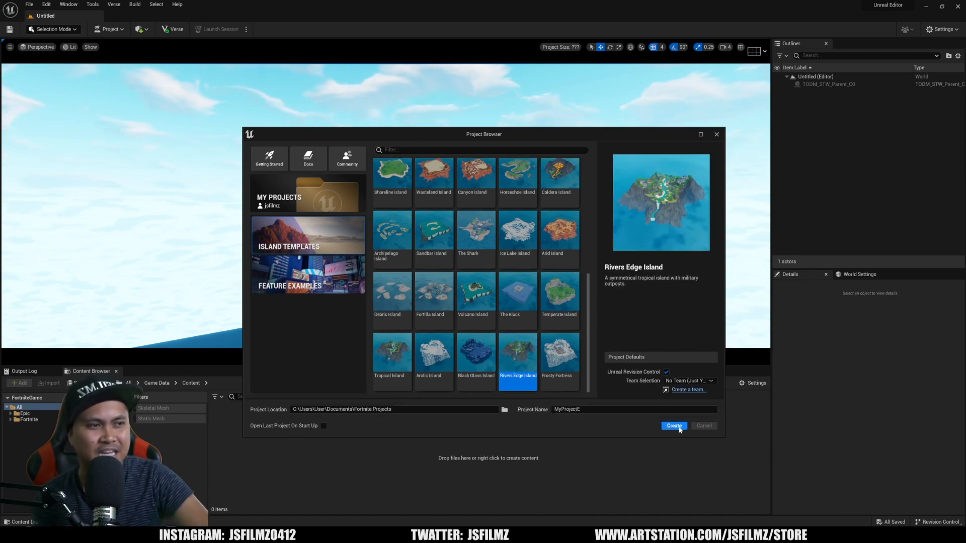
- Create MyProjectE and let the Rivers Edge Island level load
click(673, 425)
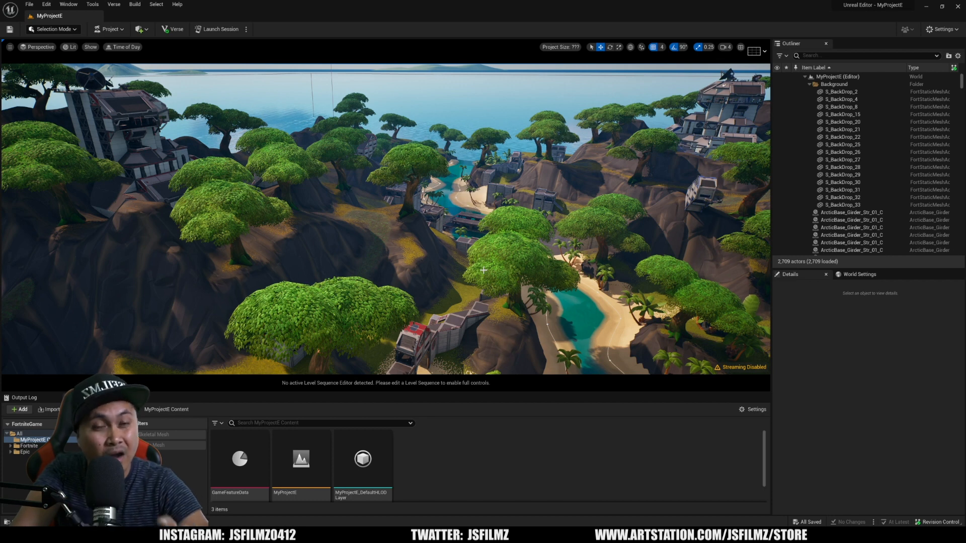
click(52, 29)
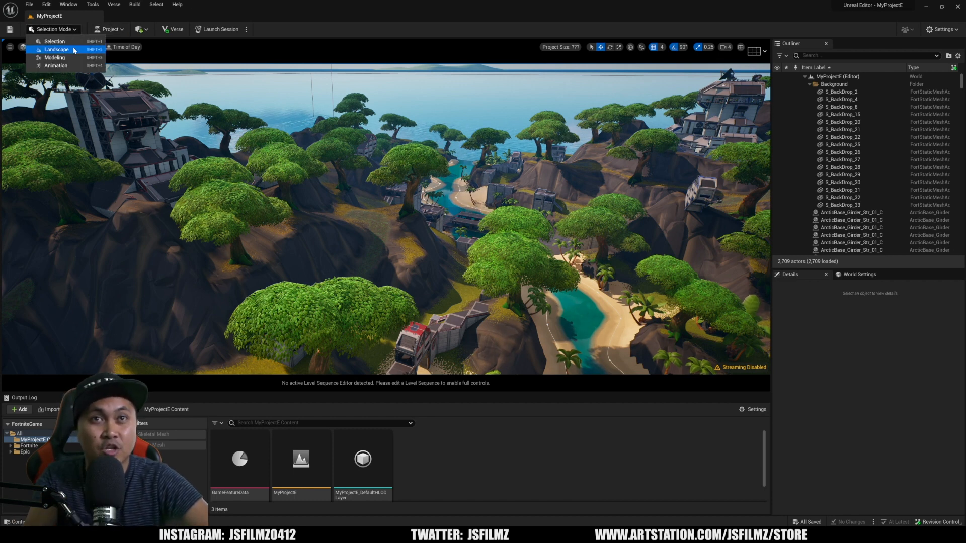
mouse_move(54, 57)
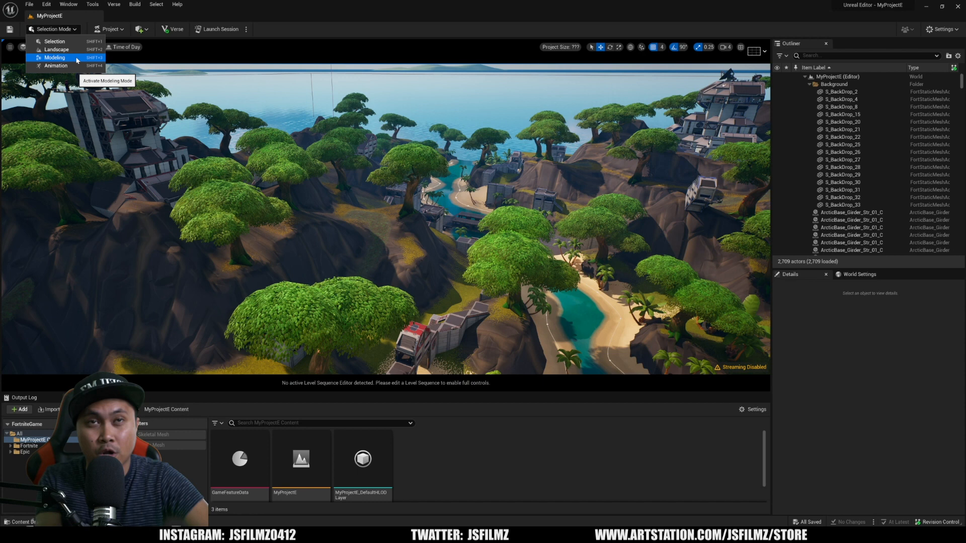
mouse_move(55, 66)
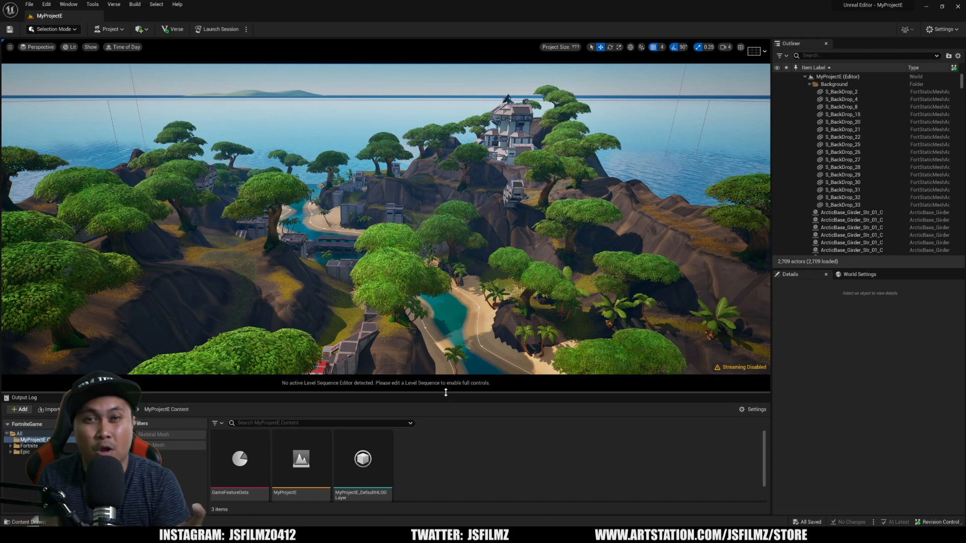
- Bring up the Fab (Alpha) marketplace and browse its packs, Megascans and 3D models
click(139, 29)
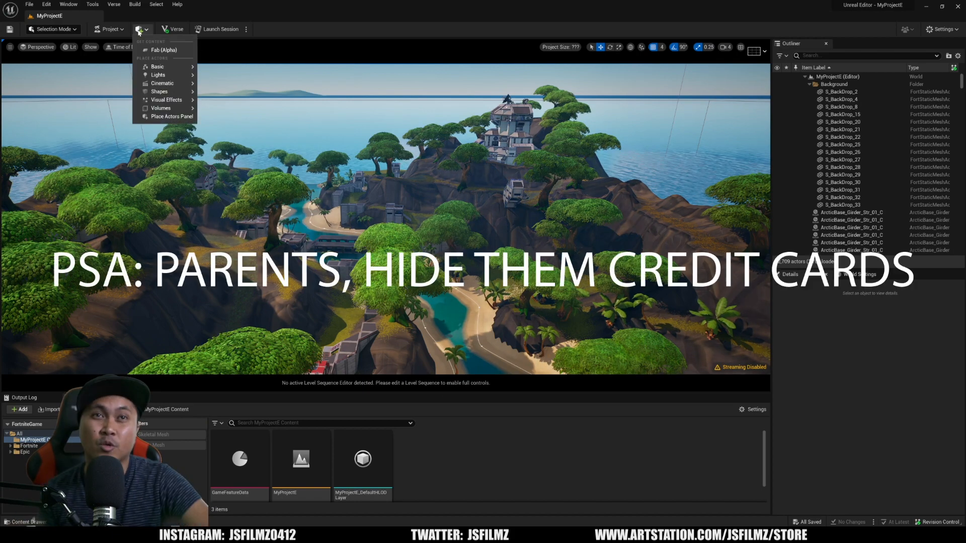
click(163, 50)
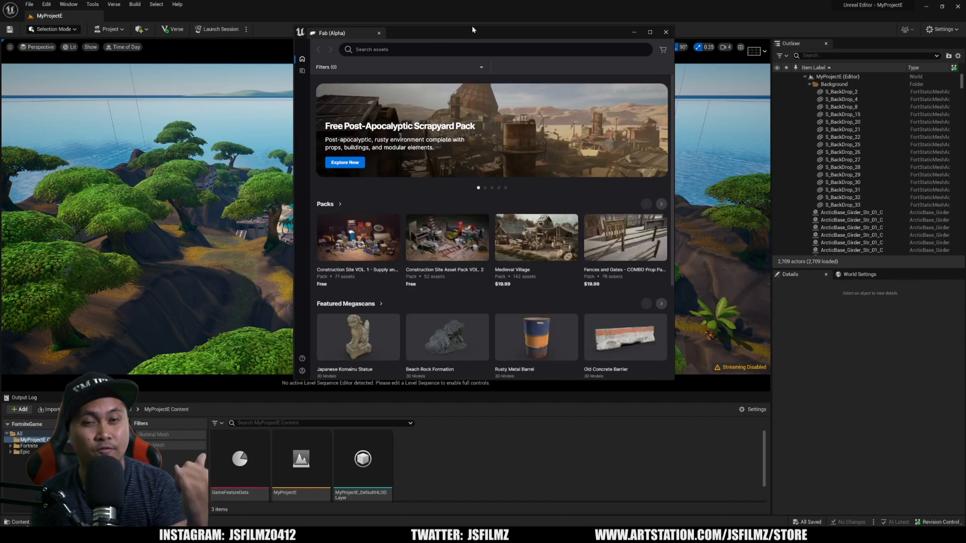
scroll(down, 3)
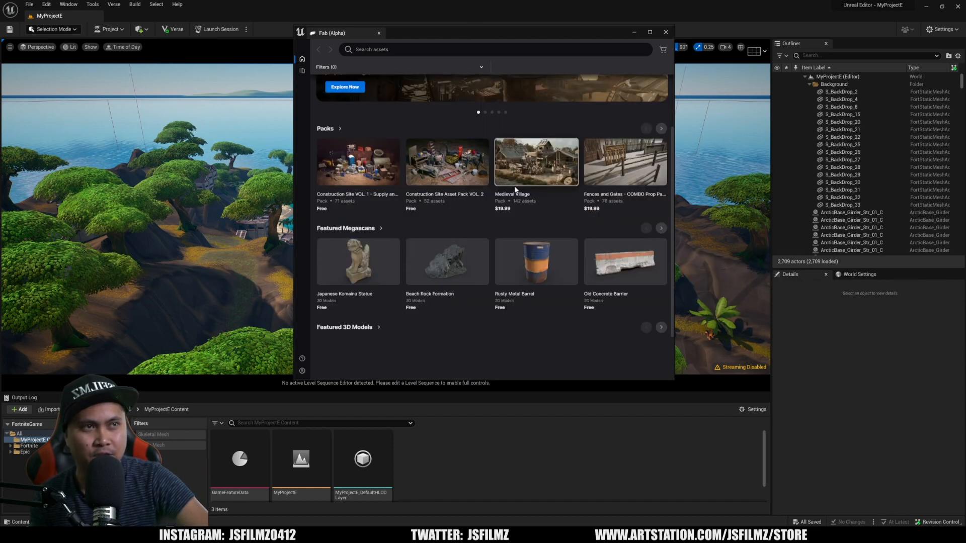
scroll(down, 3)
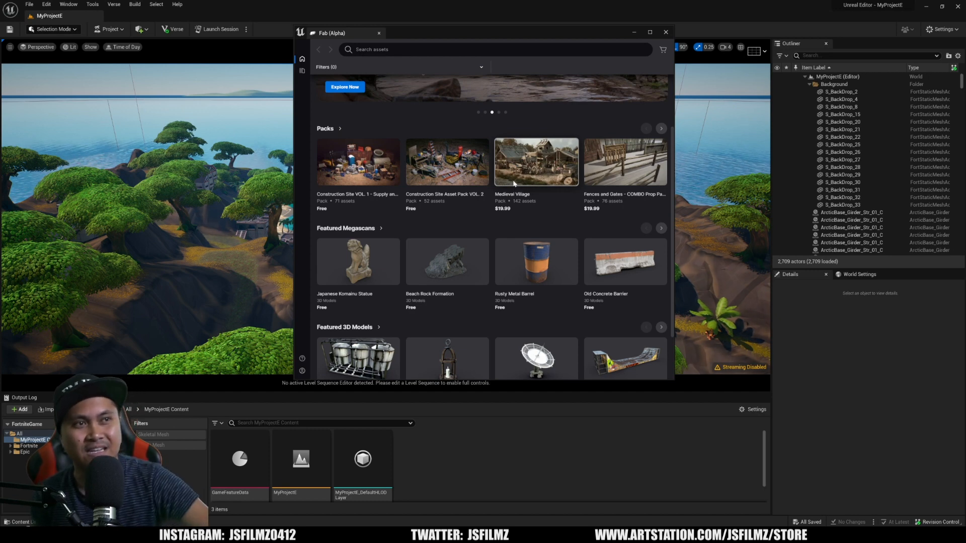
- View the Medieval Village pack's license options, then close the Fab window
click(535, 161)
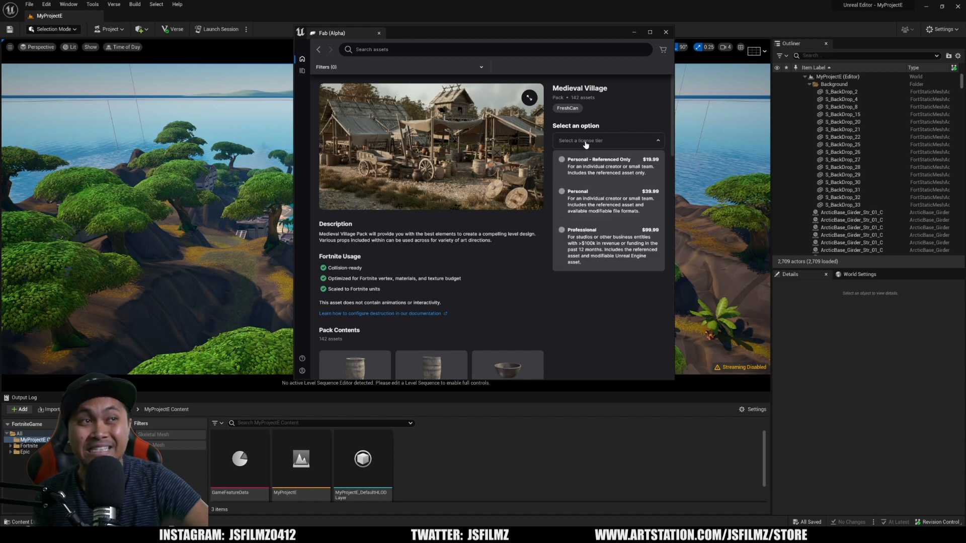
click(597, 159)
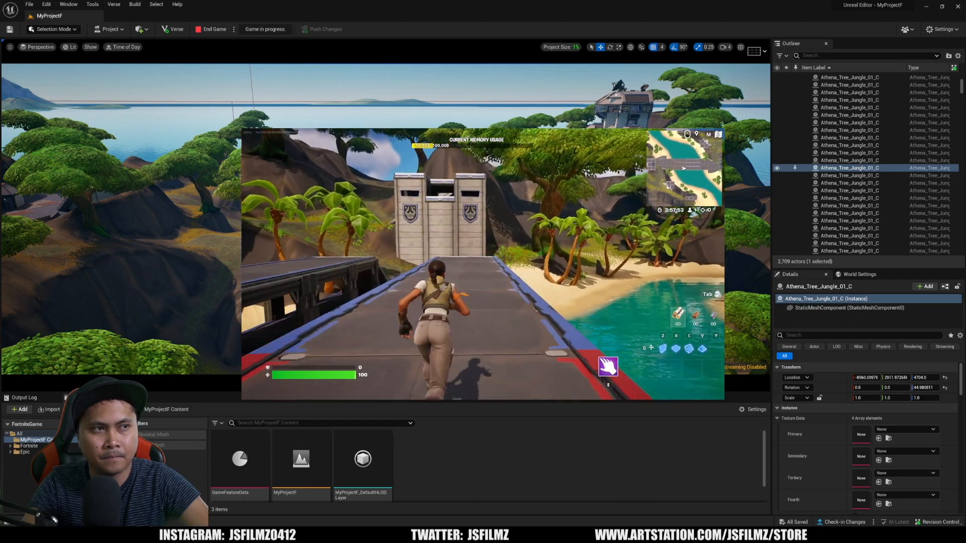
click(213, 29)
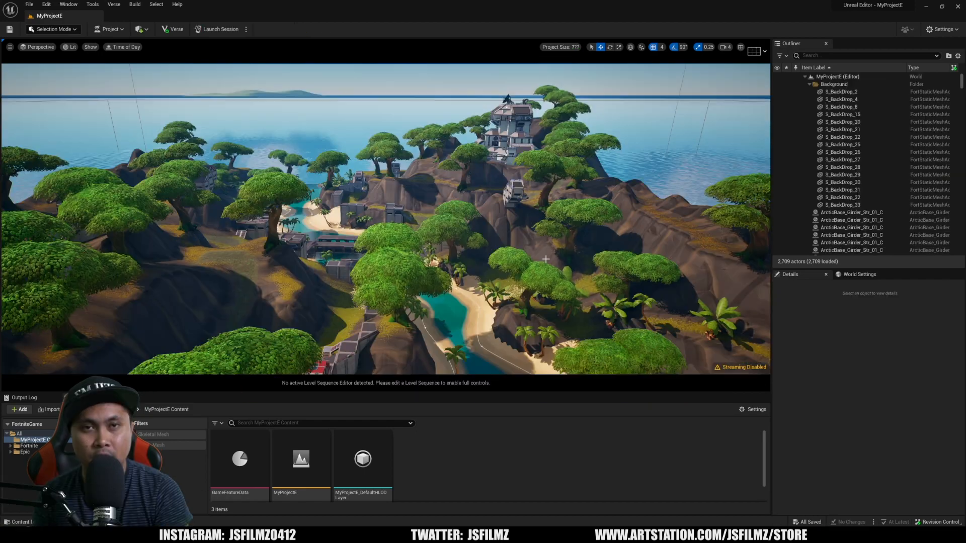